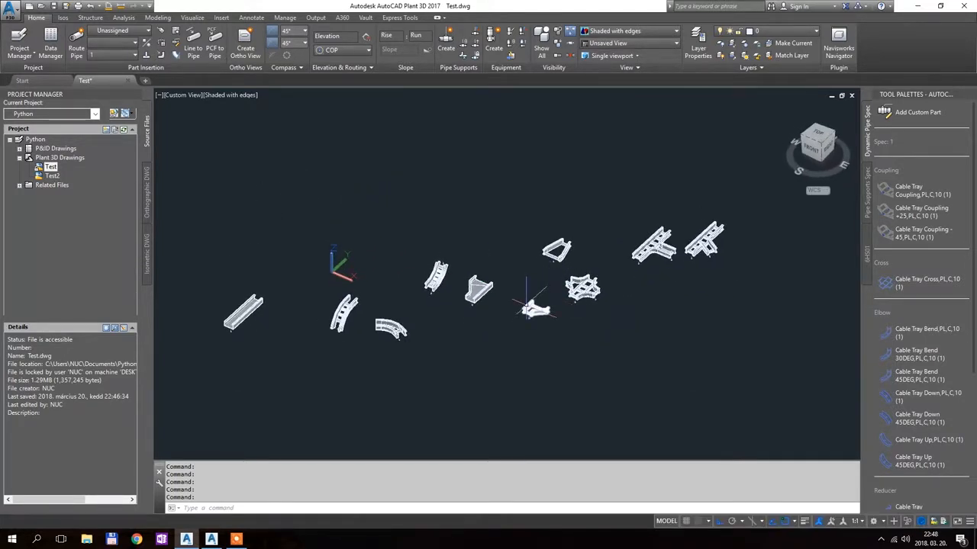
{"action": "mouse_move", "coordinate": [534, 305]}
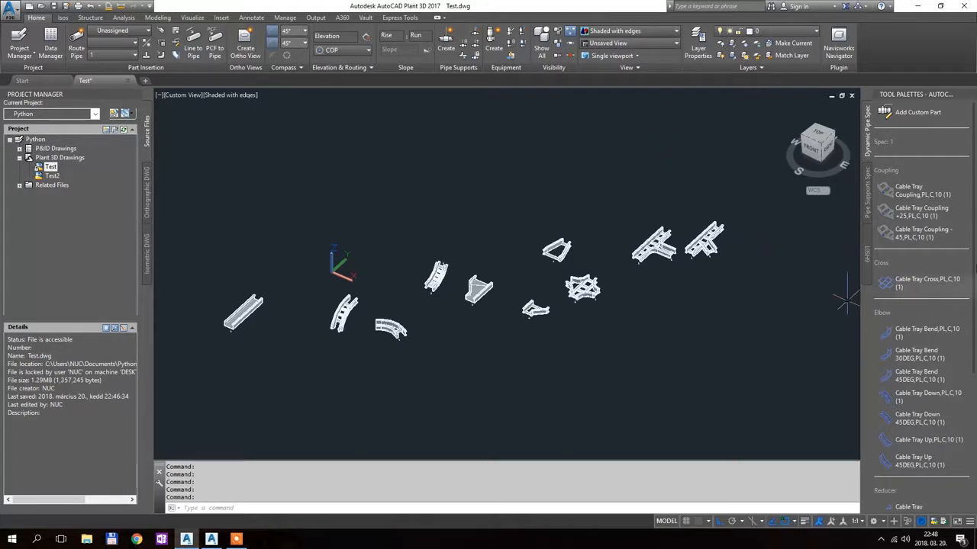
Step: Zoom in so the straight cable tray piece fills the drawing view
{"action": "scroll", "scroll_direction": "down", "scroll_amount": 3}
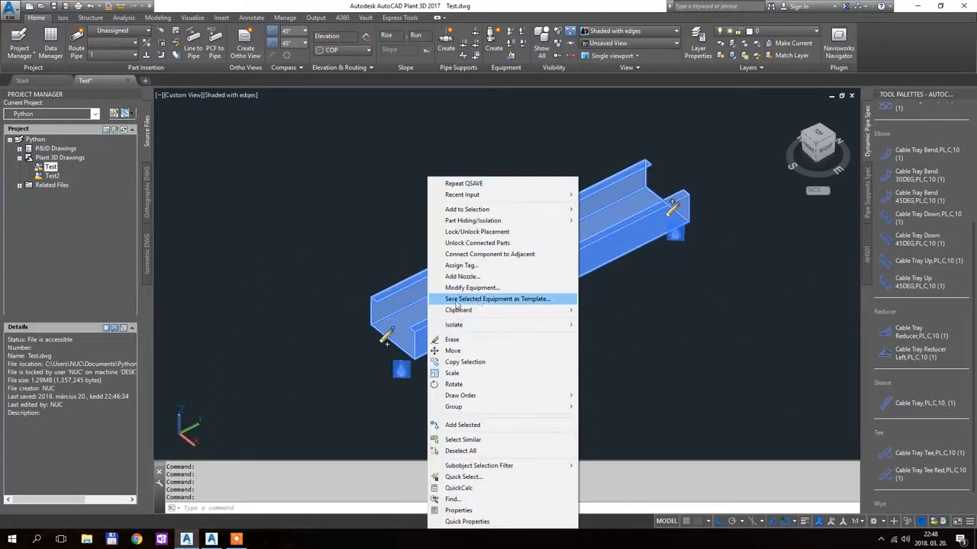
Step: Bring up Modify Equipment for the straight tray, cancel once, then reopen it
{"action": "left_click", "coordinate": [473, 287]}
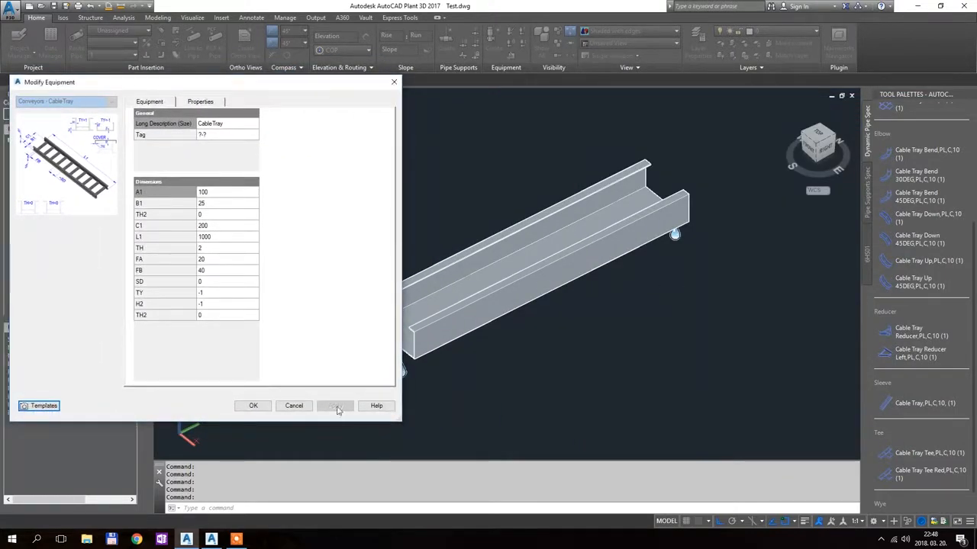
{"action": "left_click", "coordinate": [253, 406]}
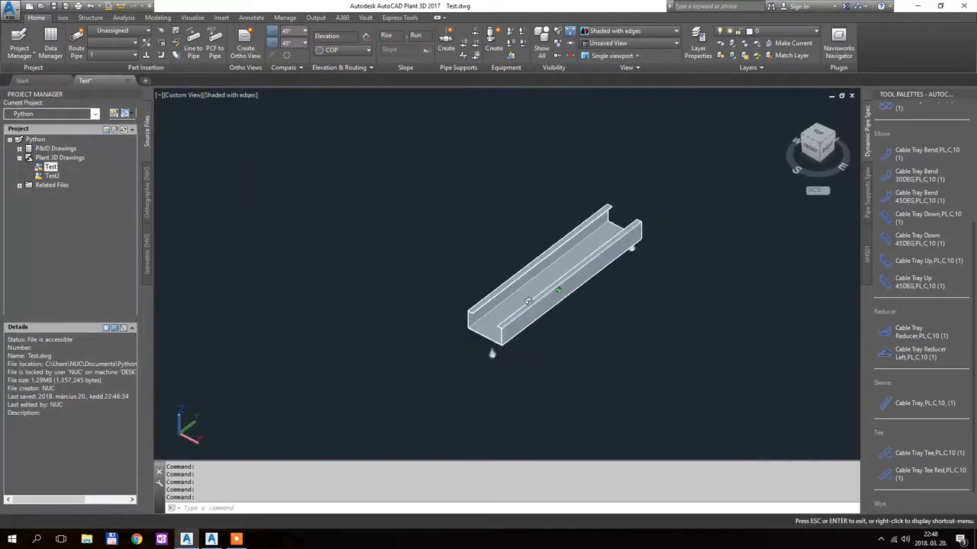
{"action": "right_click", "coordinate": [603, 359]}
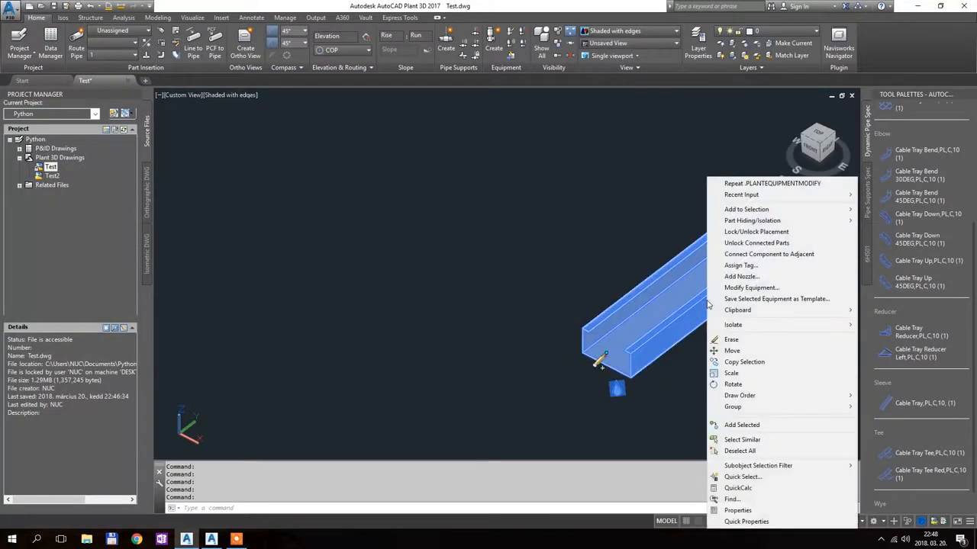
{"action": "left_click", "coordinate": [751, 287]}
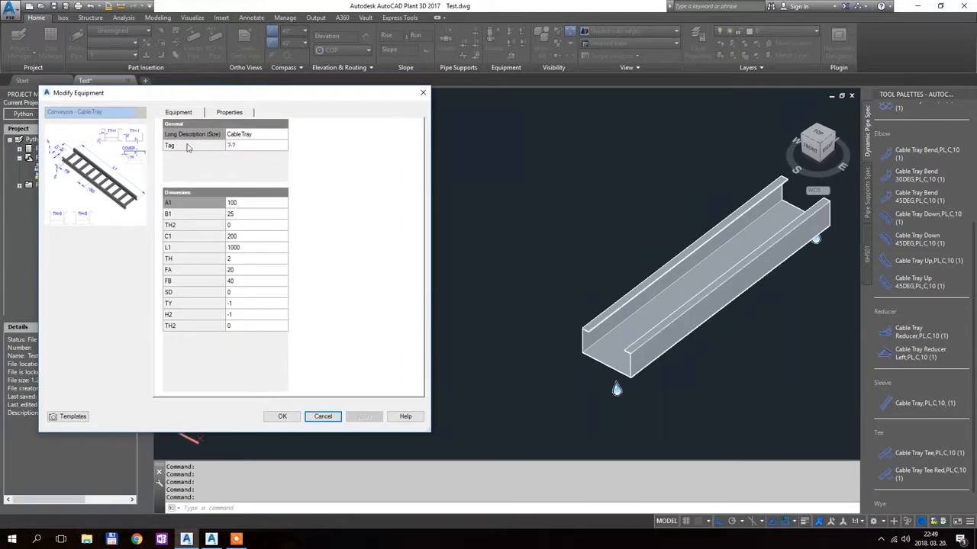
{"action": "mouse_move", "coordinate": [189, 357]}
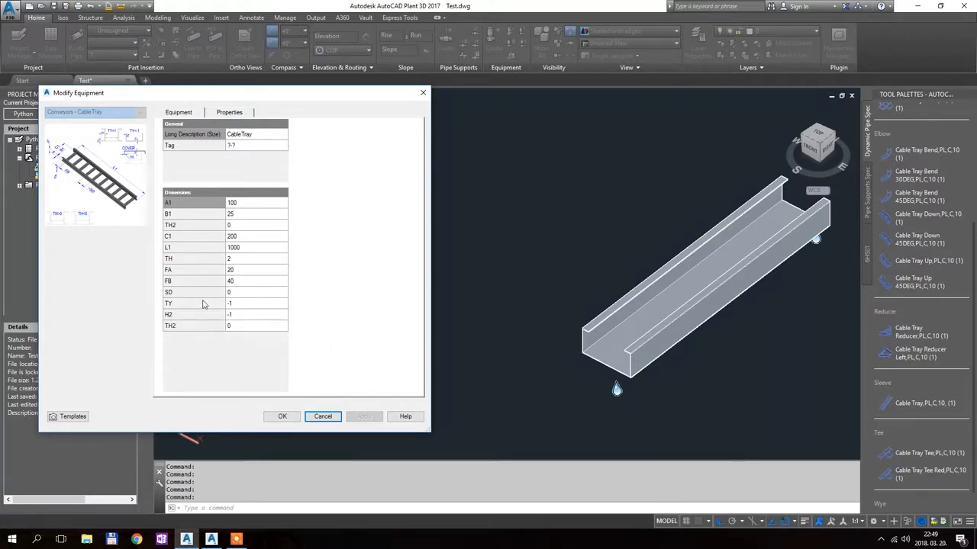
{"action": "mouse_move", "coordinate": [174, 314]}
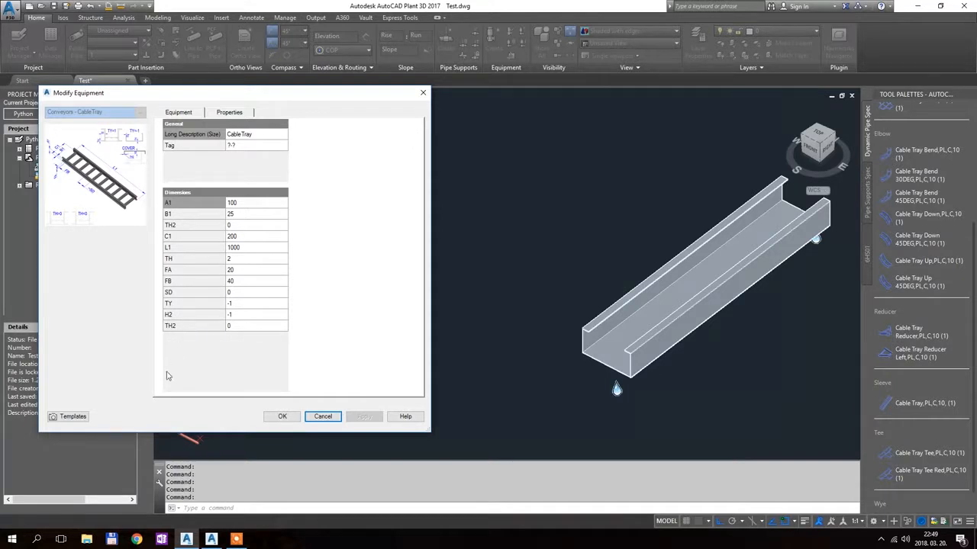
{"action": "mouse_move", "coordinate": [177, 327]}
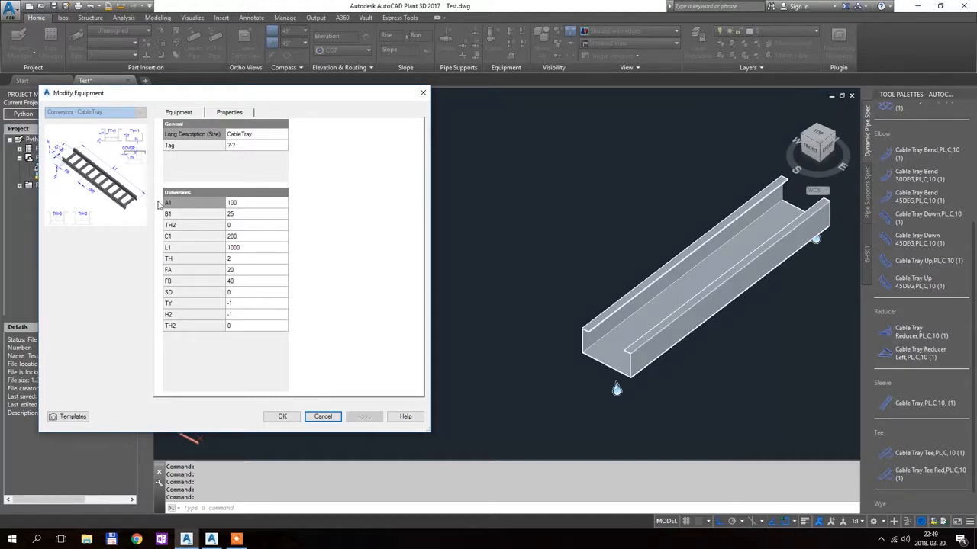
{"action": "mouse_move", "coordinate": [137, 153]}
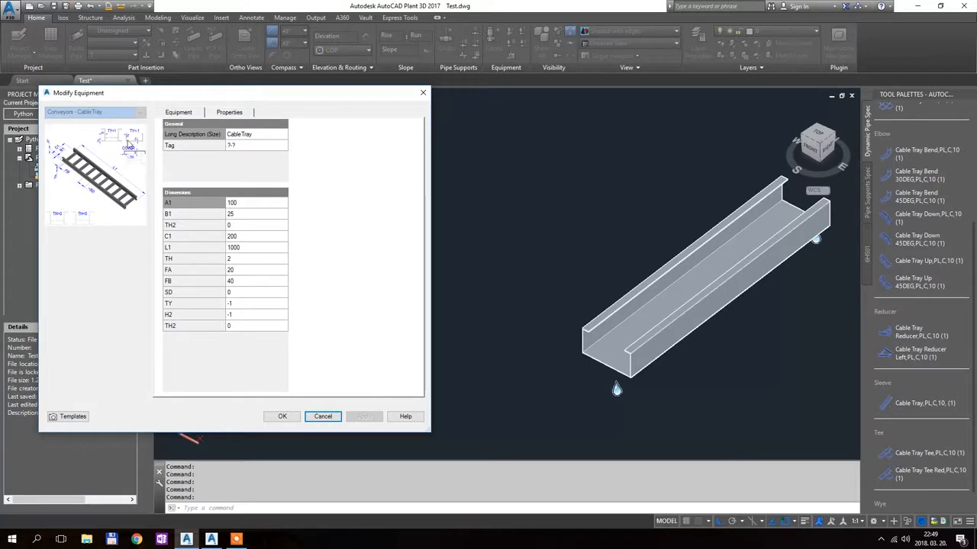
{"action": "mouse_move", "coordinate": [120, 160]}
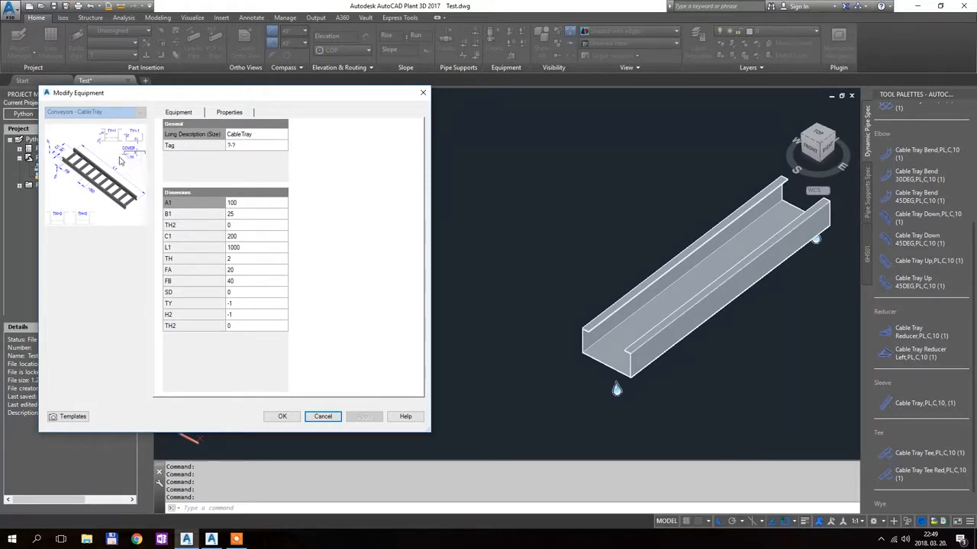
{"action": "mouse_move", "coordinate": [148, 165]}
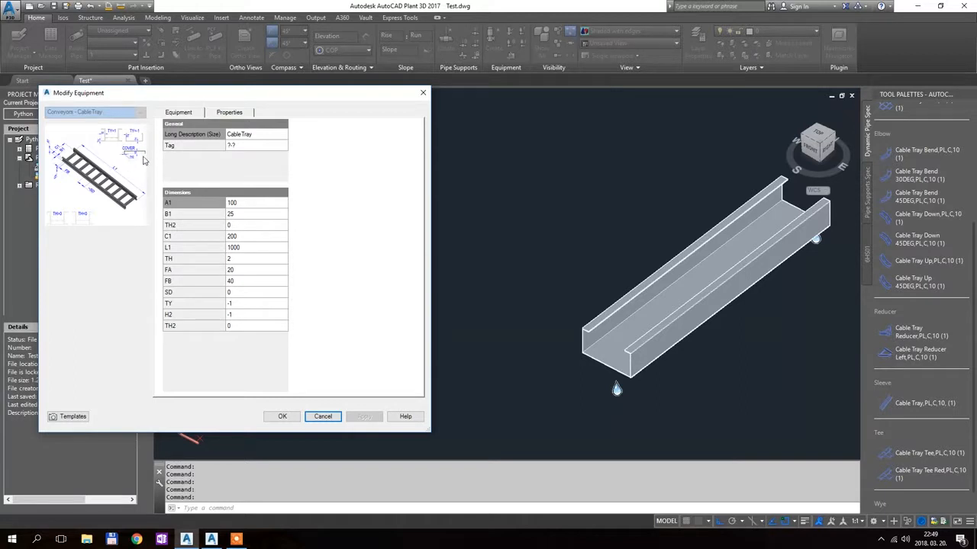
{"action": "mouse_move", "coordinate": [137, 162]}
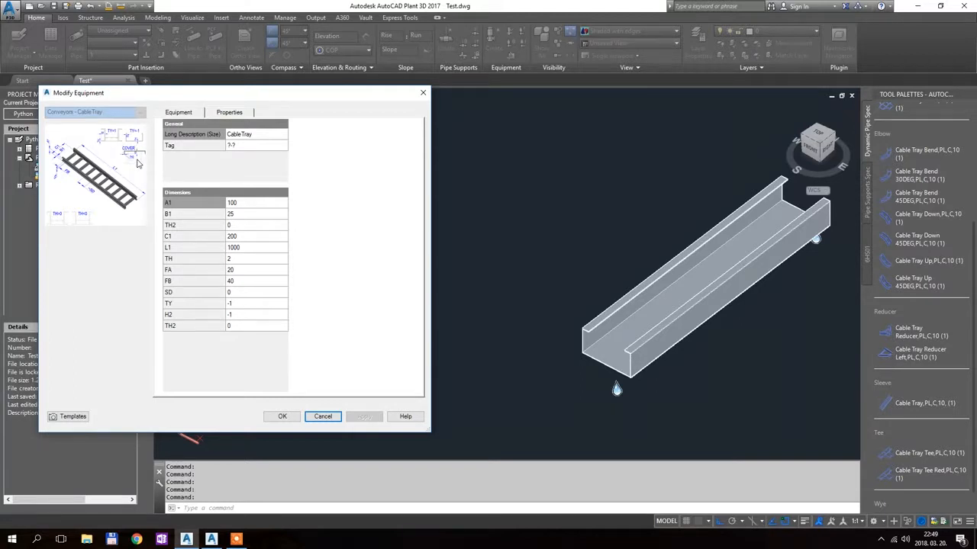
{"action": "mouse_move", "coordinate": [130, 154]}
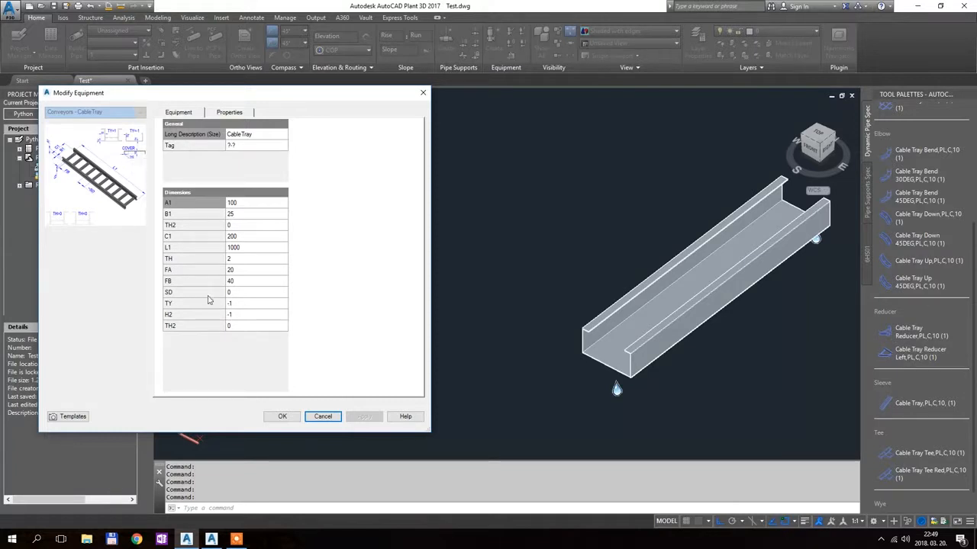
{"action": "mouse_move", "coordinate": [169, 325]}
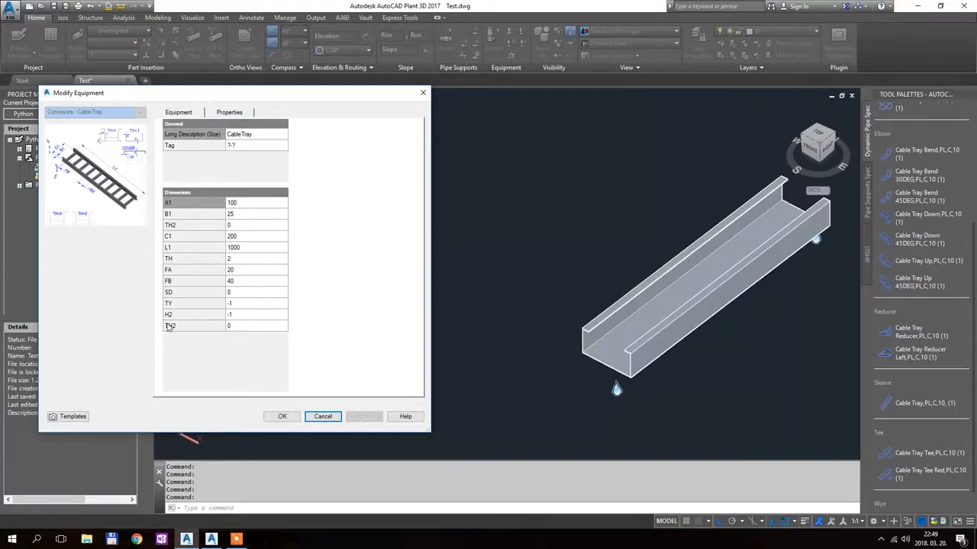
{"action": "mouse_move", "coordinate": [204, 331]}
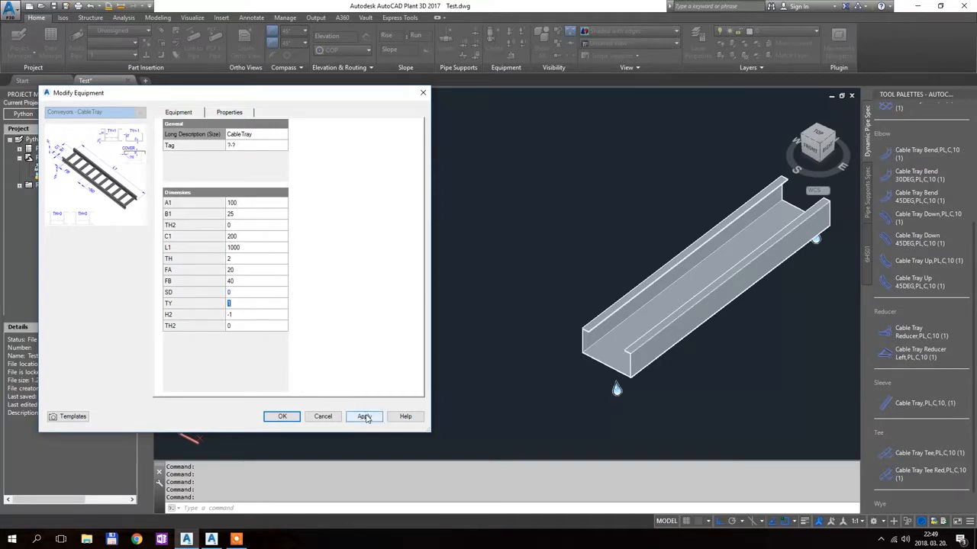
Step: Apply the TY and TH edits, then confirm H2 20 and TH2 to cover the ladder tray
{"action": "left_click", "coordinate": [363, 417]}
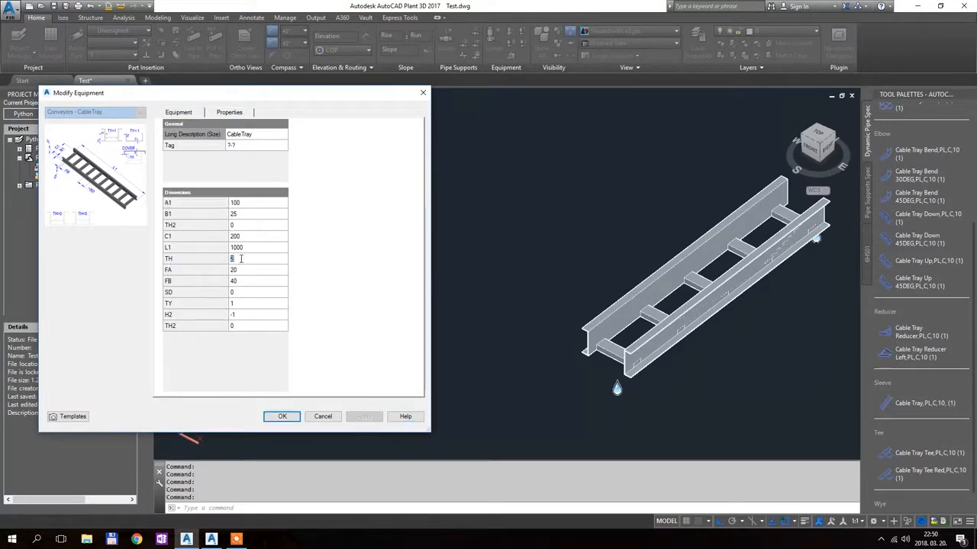
{"action": "left_click", "coordinate": [363, 415]}
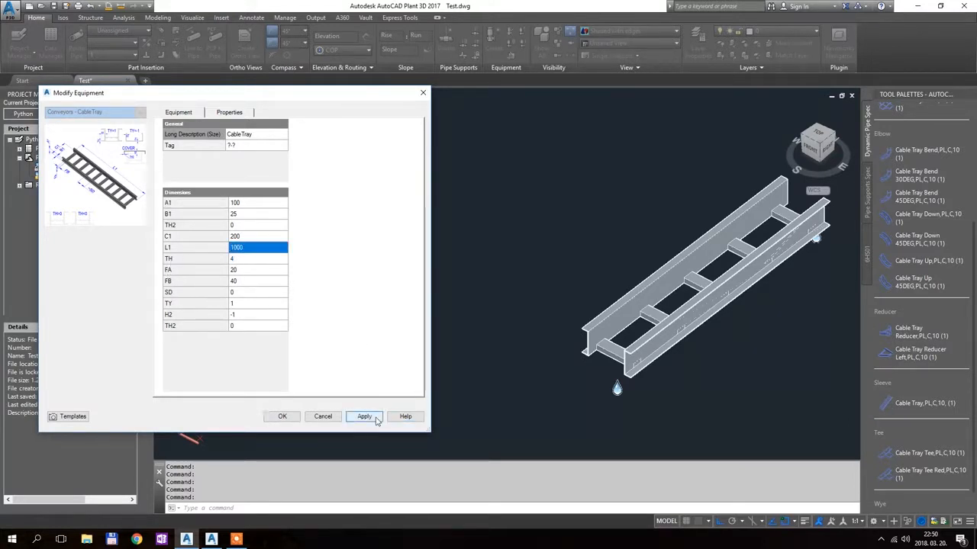
{"action": "left_click", "coordinate": [363, 415]}
{"action": "type", "text": "2"}
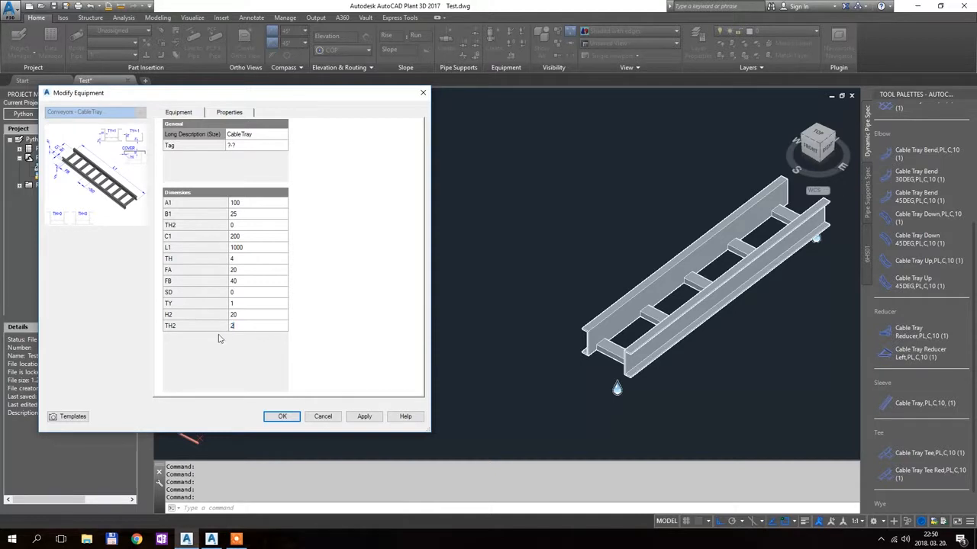
{"action": "left_click", "coordinate": [363, 415]}
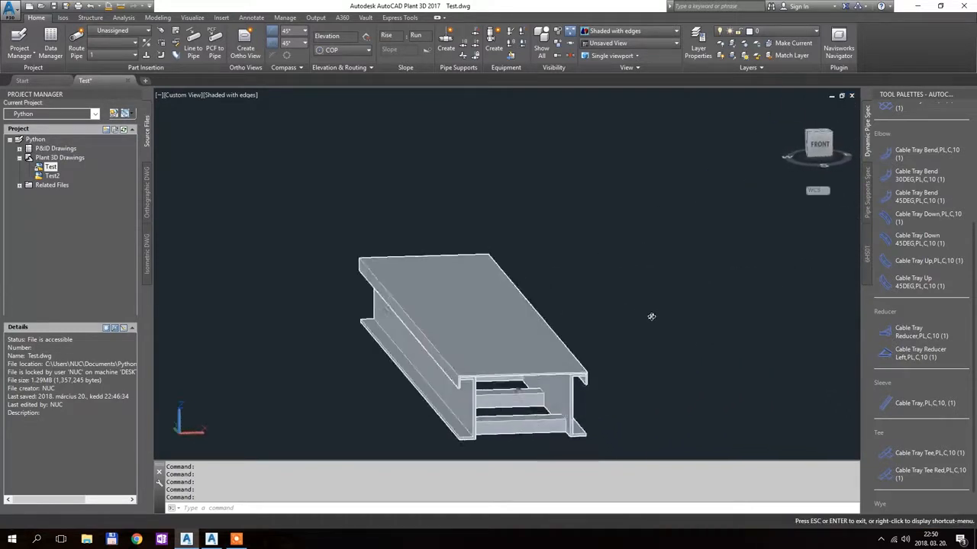
Step: Inspect the covered tray end and bring up Modify Equipment for it again
{"action": "left_click_drag", "start_coordinate": [650, 316], "coordinate": [553, 366]}
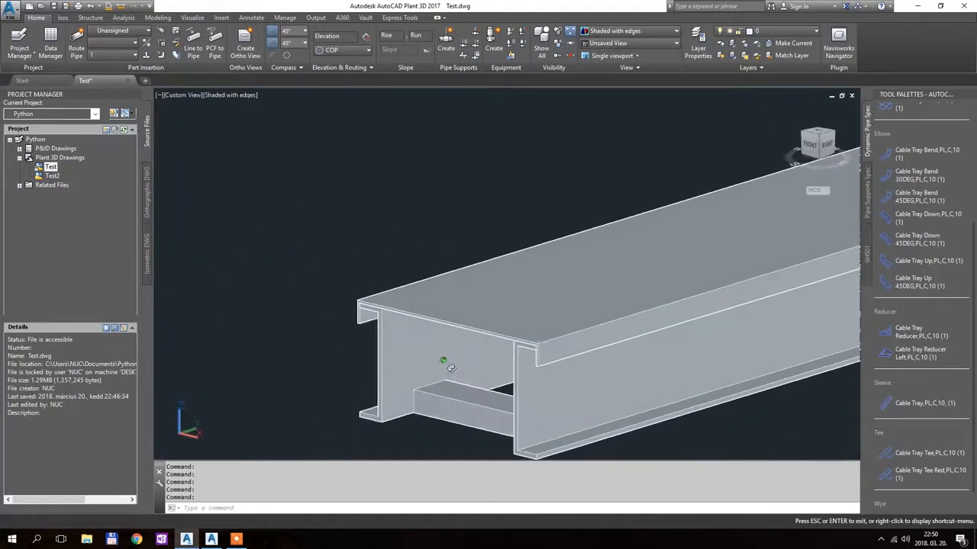
{"action": "right_click", "coordinate": [450, 368]}
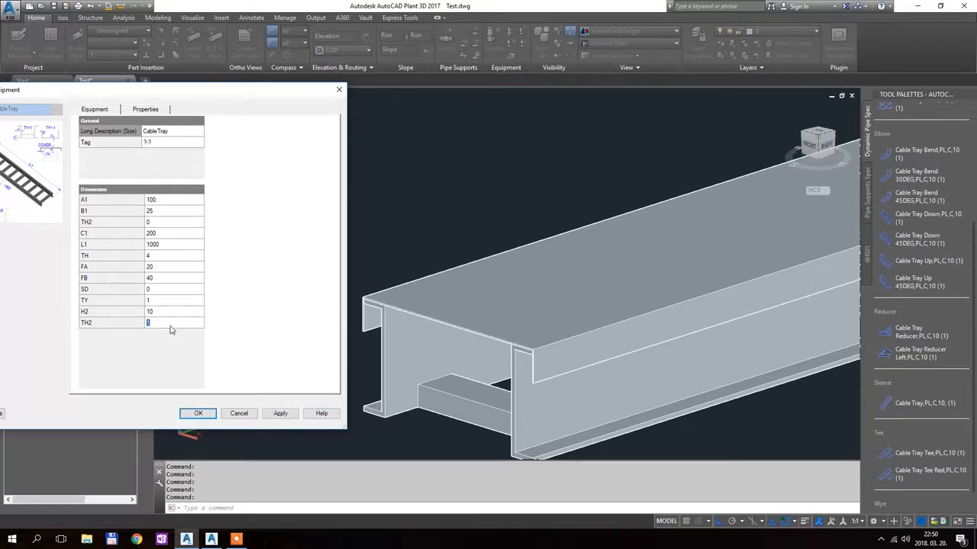
Step: Set the straight tray's cover thickness TH2 to 4, apply it and confirm
{"action": "type", "text": "4"}
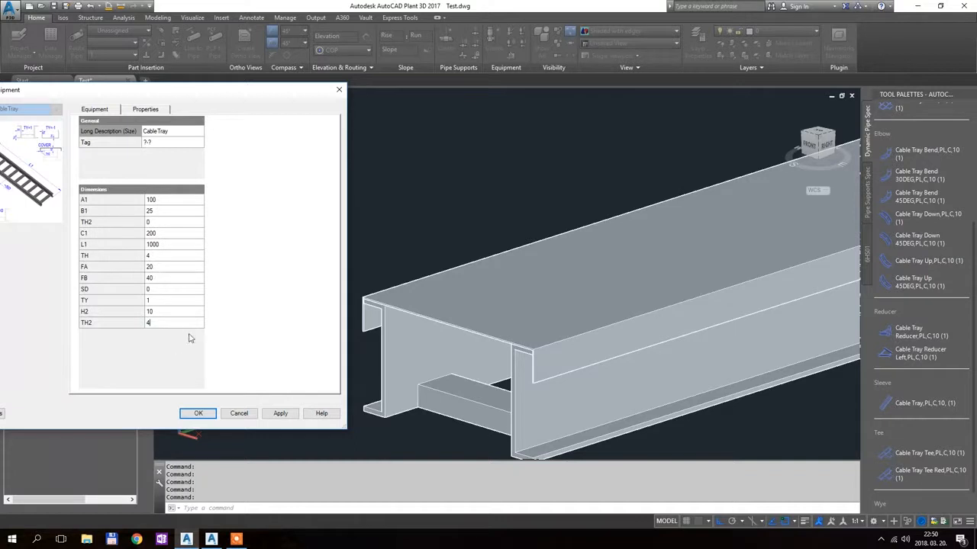
{"action": "left_click", "coordinate": [281, 412]}
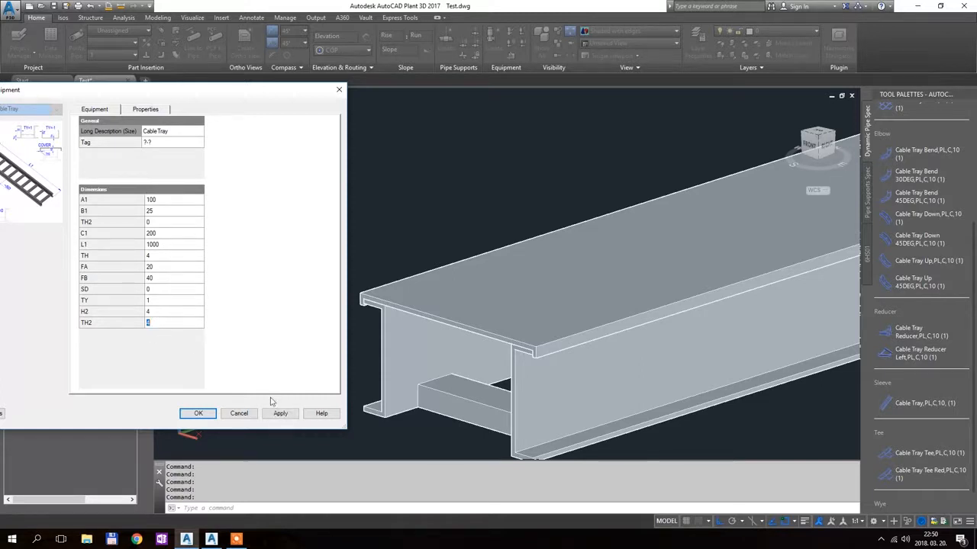
{"action": "mouse_move", "coordinate": [92, 324]}
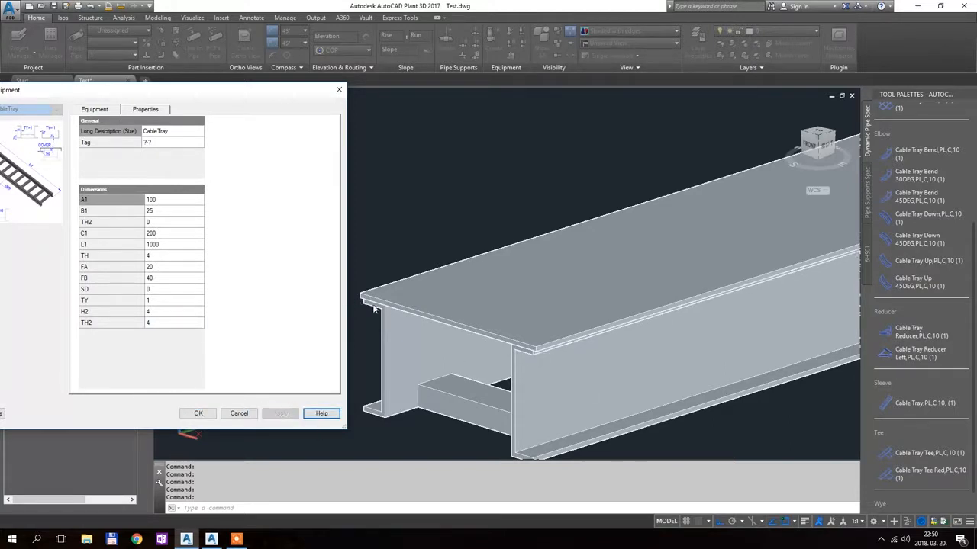
{"action": "mouse_move", "coordinate": [320, 299]}
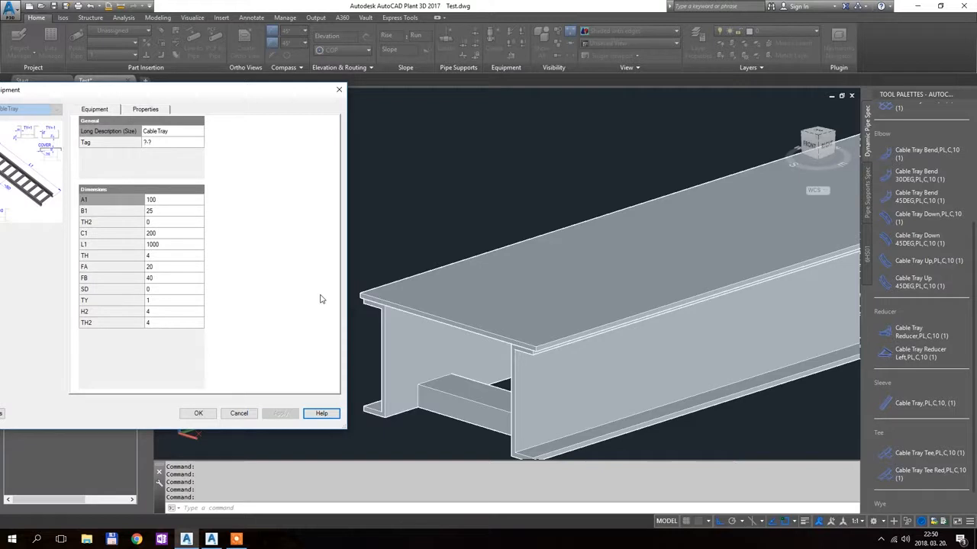
{"action": "left_click", "coordinate": [198, 412]}
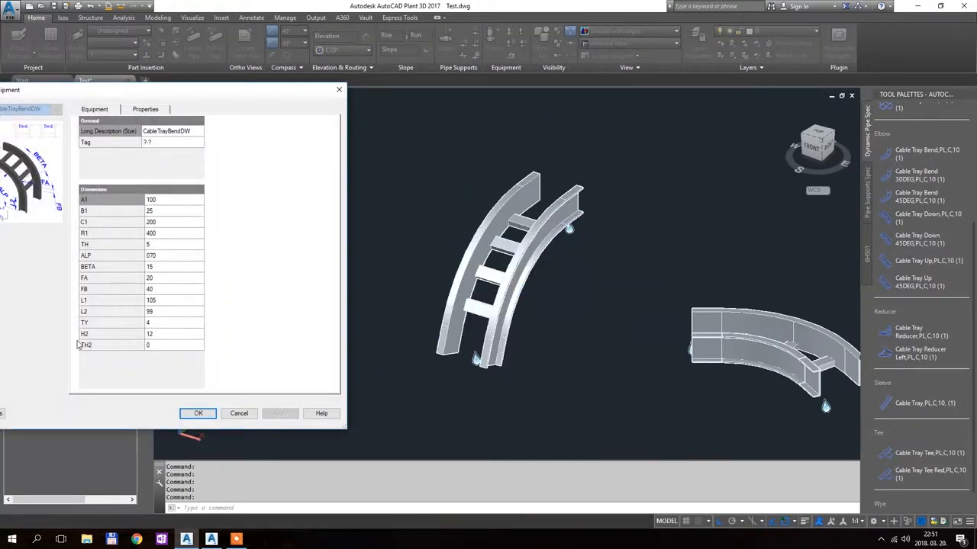
Step: Give the CableTrayBendDW bend a cover with TH2 set to 2 and confirm
{"action": "left_click", "coordinate": [174, 345]}
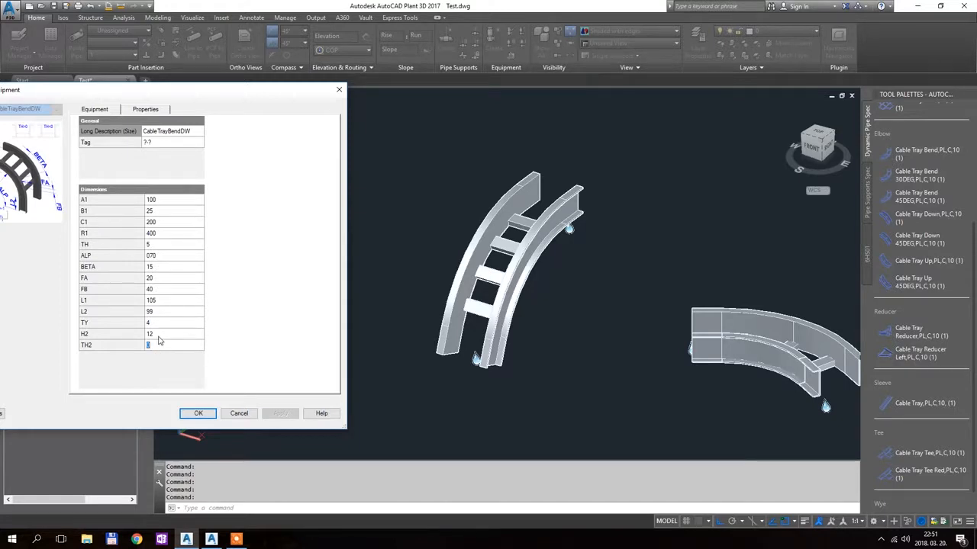
{"action": "mouse_move", "coordinate": [159, 342]}
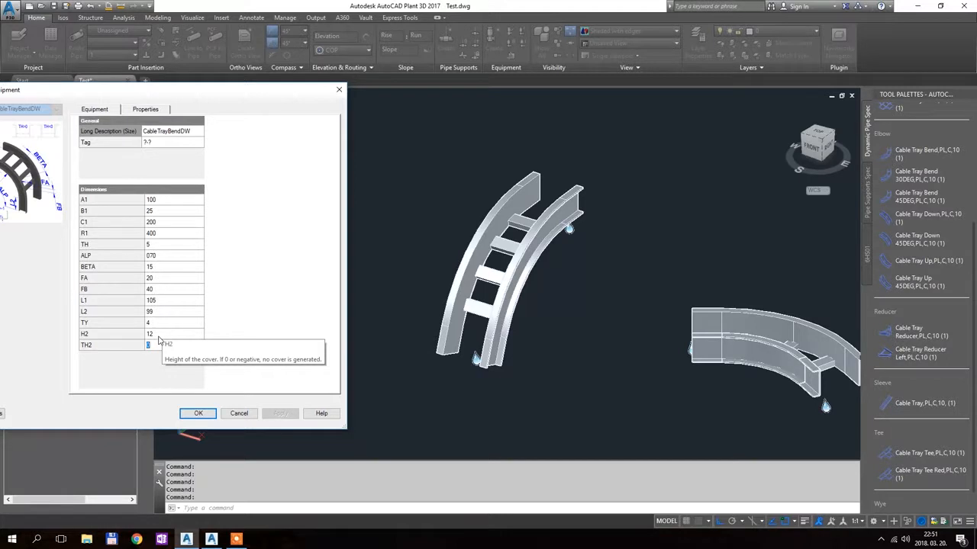
{"action": "type", "text": "2"}
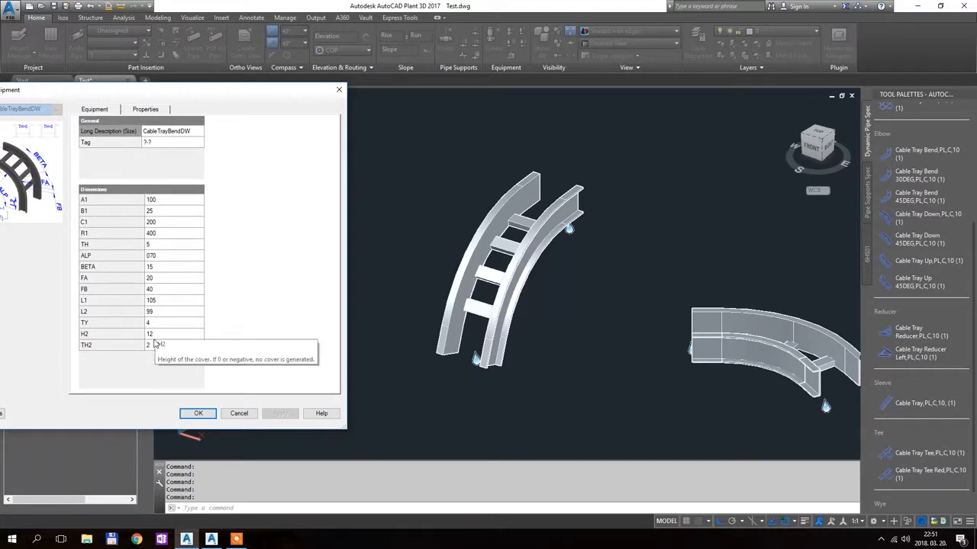
{"action": "mouse_move", "coordinate": [93, 335]}
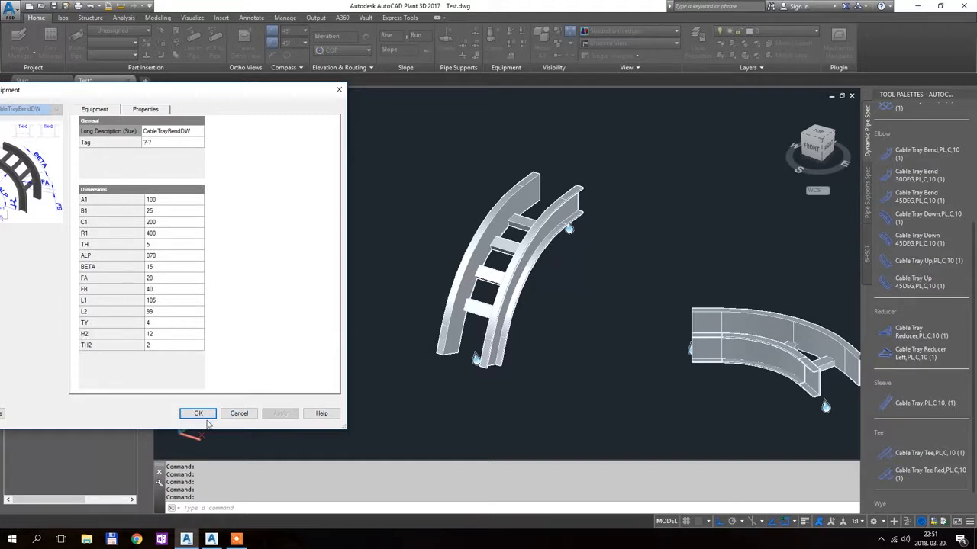
{"action": "left_click", "coordinate": [198, 412]}
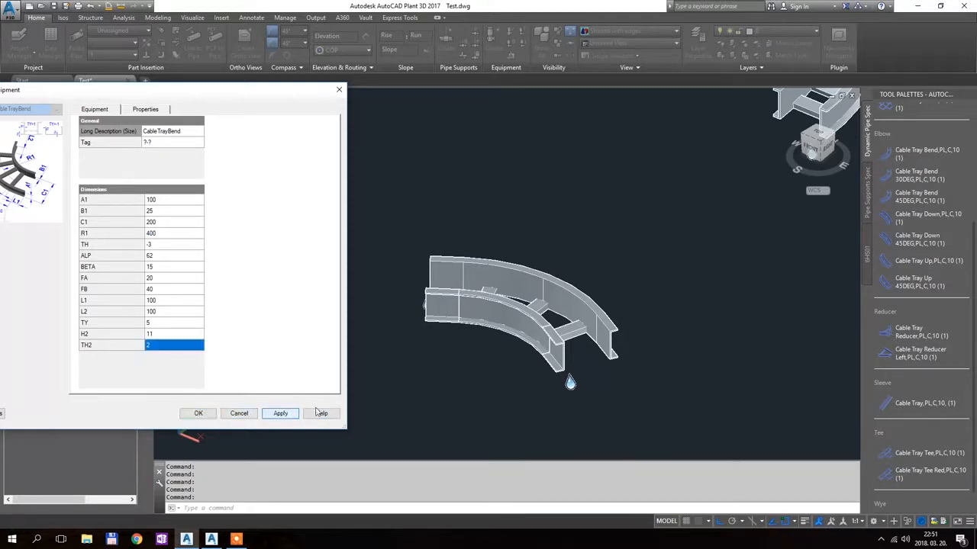
Step: Apply the CableTrayBend's H2/TH2 cover values and change its TH to -4
{"action": "left_click", "coordinate": [198, 412]}
{"action": "type", "text": "1"}
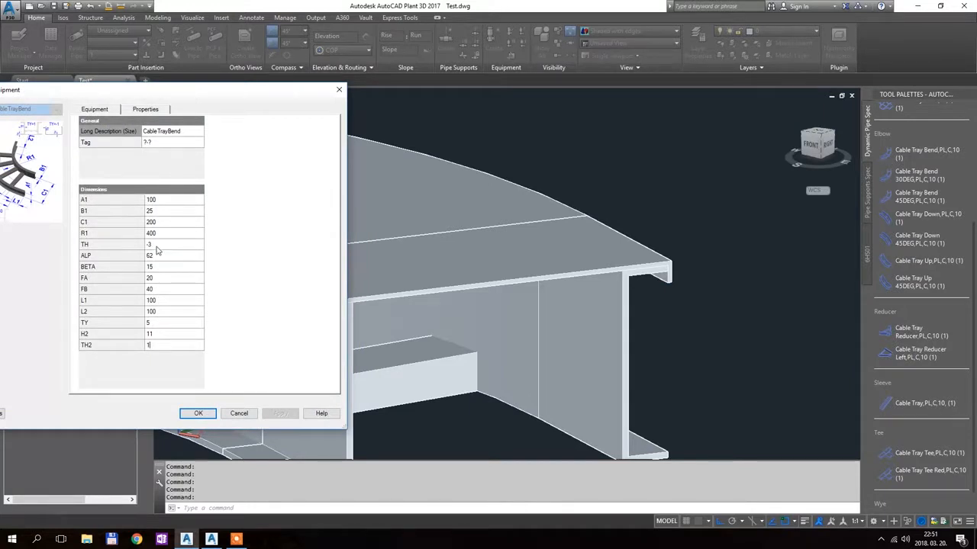
{"action": "left_click", "coordinate": [199, 412]}
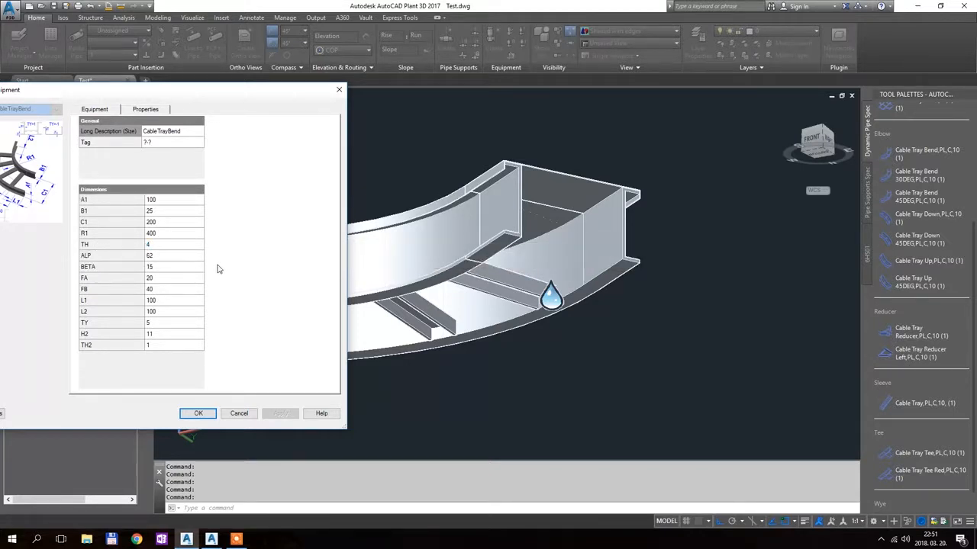
{"action": "type", "text": "-4"}
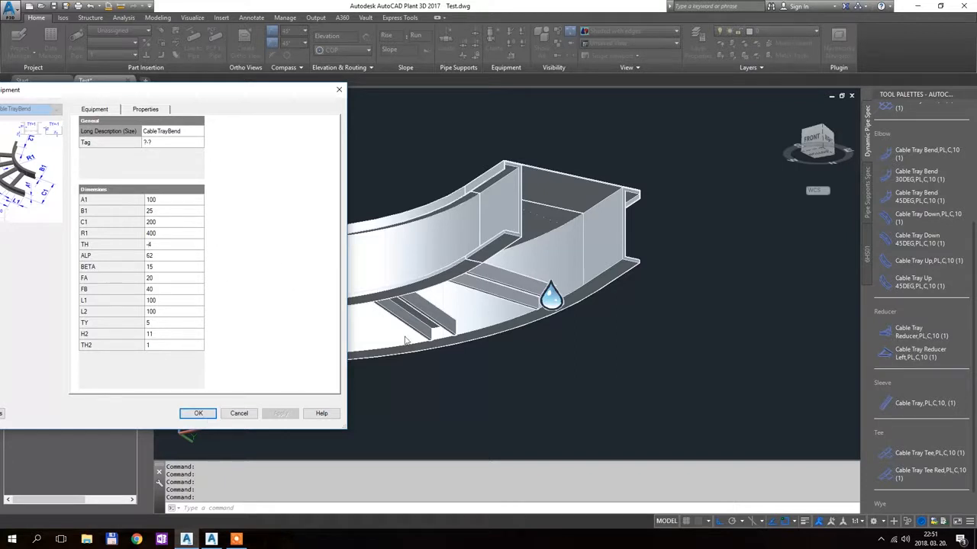
{"action": "left_click", "coordinate": [198, 412]}
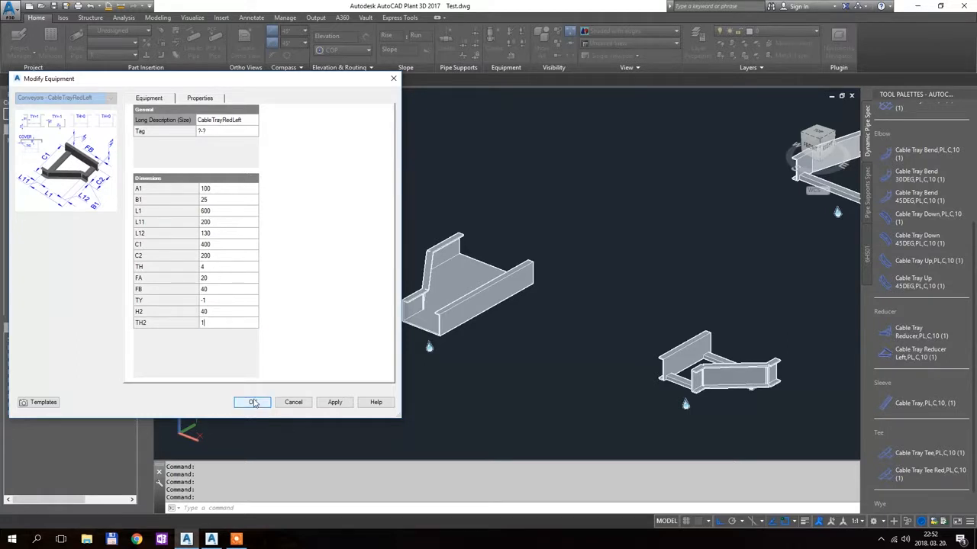
Step: Confirm the CableTrayRedLeft reducer's cover with H2 40 and TH2 5
{"action": "left_click", "coordinate": [252, 403]}
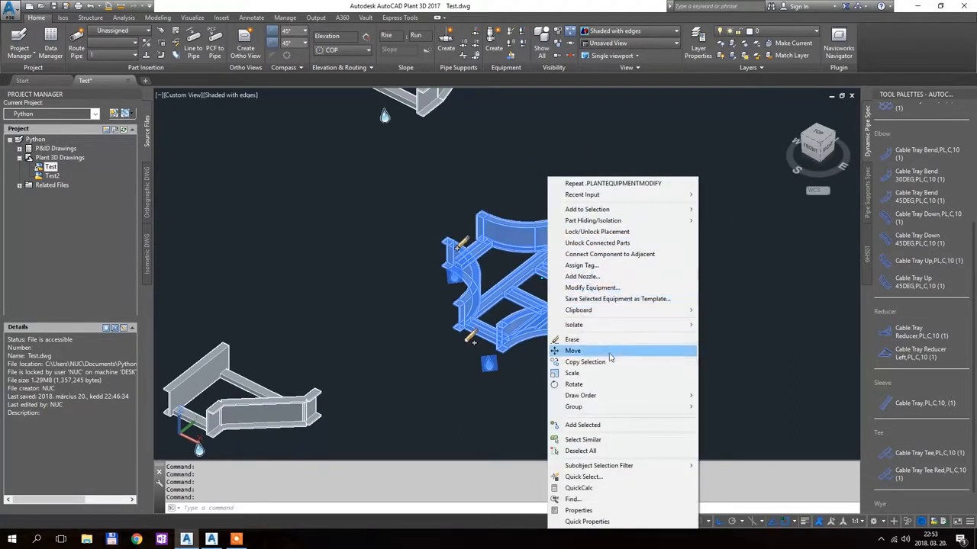
Step: Give the cross its H2/TH2 cover with TY set to -2, then reopen and reconfirm its settings
{"action": "left_click", "coordinate": [592, 287]}
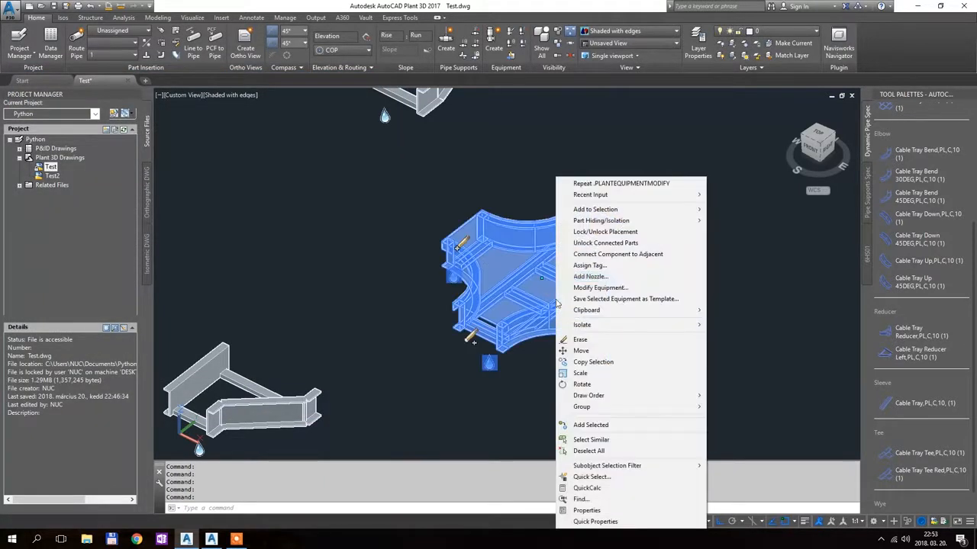
{"action": "left_click", "coordinate": [601, 287]}
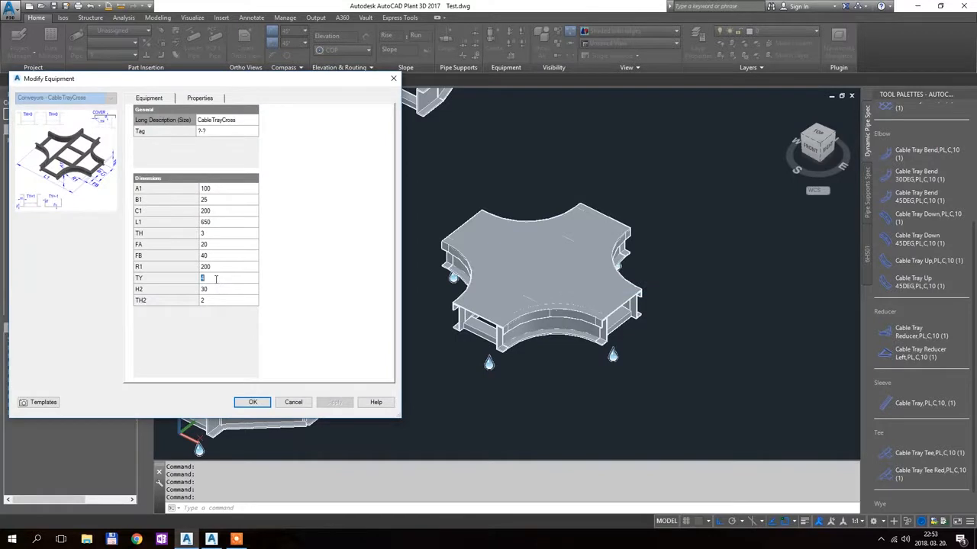
{"action": "type", "text": "-2"}
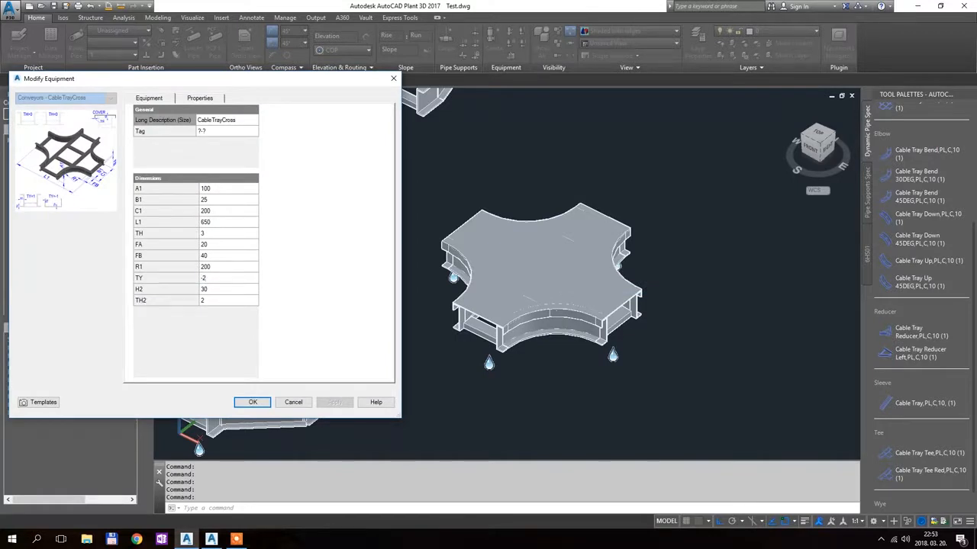
{"action": "left_click", "coordinate": [253, 403]}
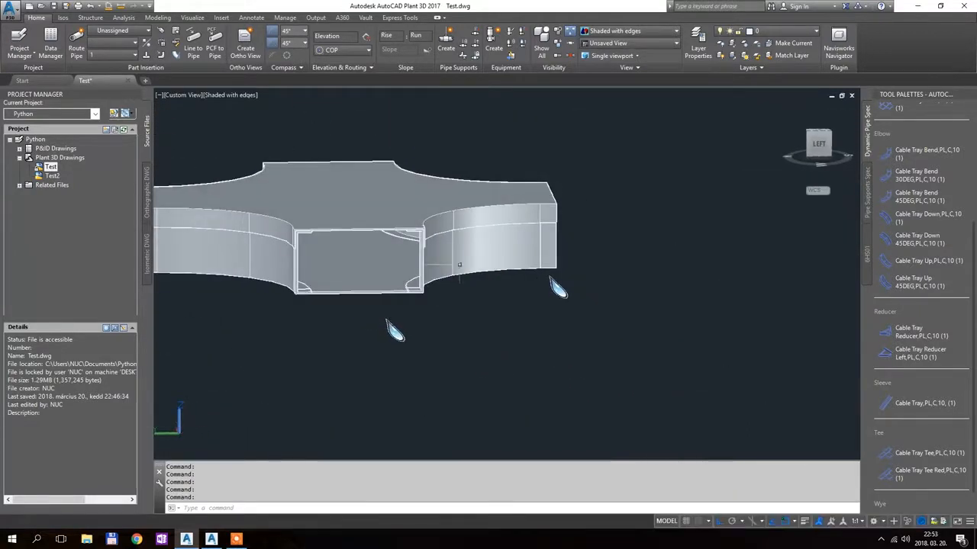
{"action": "right_click", "coordinate": [457, 265]}
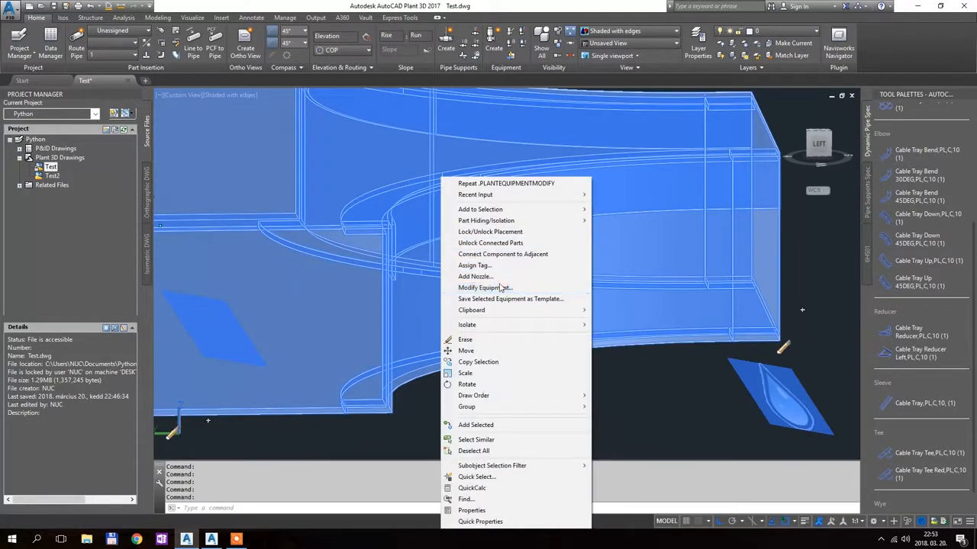
{"action": "left_click", "coordinate": [483, 286]}
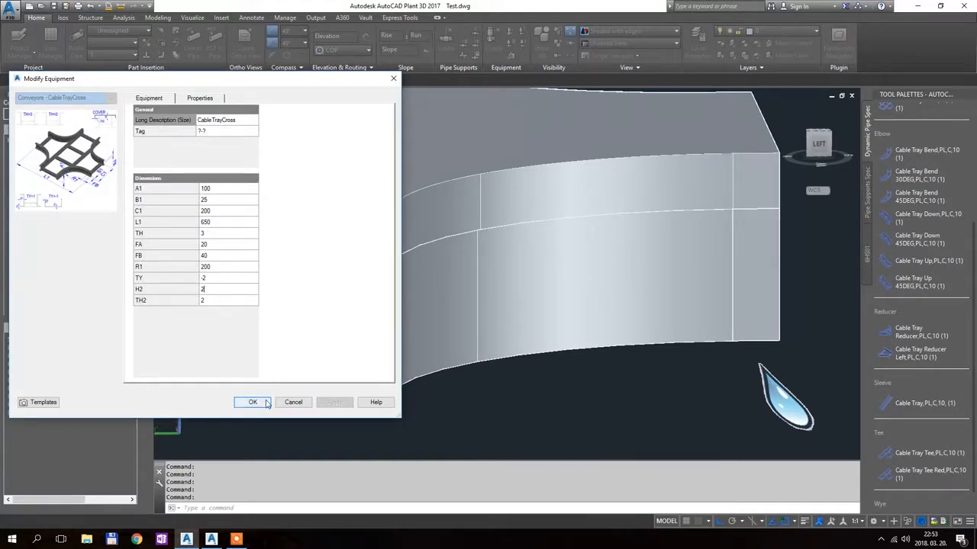
{"action": "left_click", "coordinate": [254, 403]}
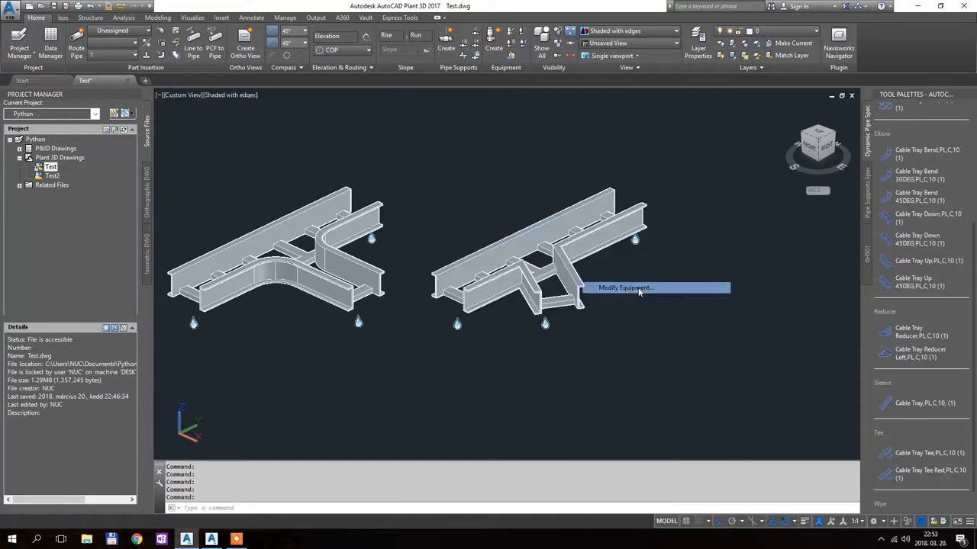
Step: Give the CableTrayWye a cover with TH2 set to 3 and confirm
{"action": "left_click", "coordinate": [626, 287]}
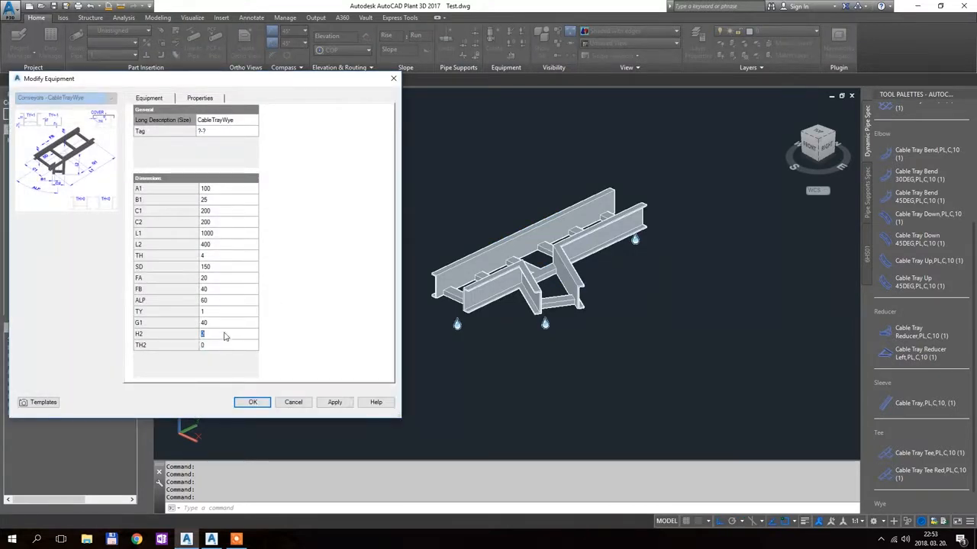
{"action": "type", "text": "31"}
{"action": "left_click", "coordinate": [227, 345]}
{"action": "type", "text": "1"}
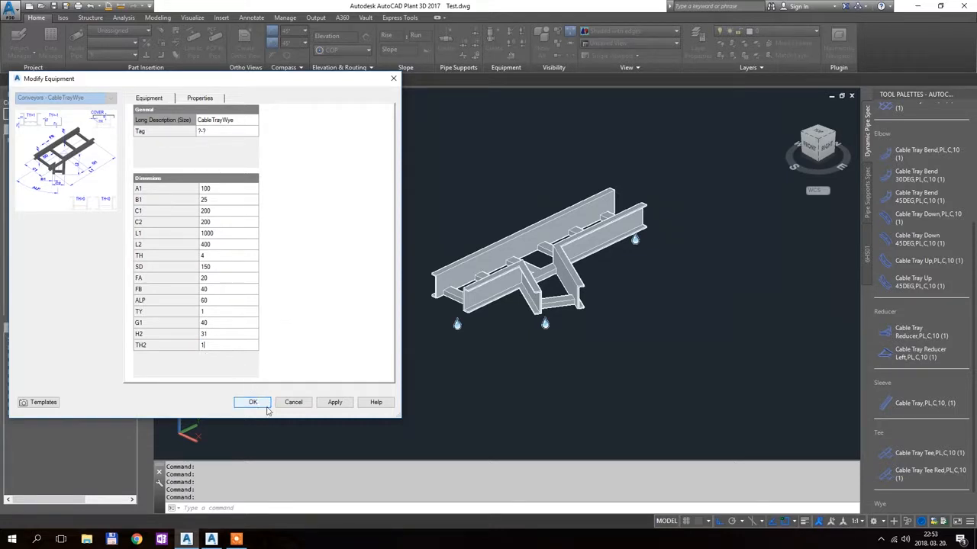
{"action": "left_click", "coordinate": [253, 403]}
{"action": "type", "text": "-100"}
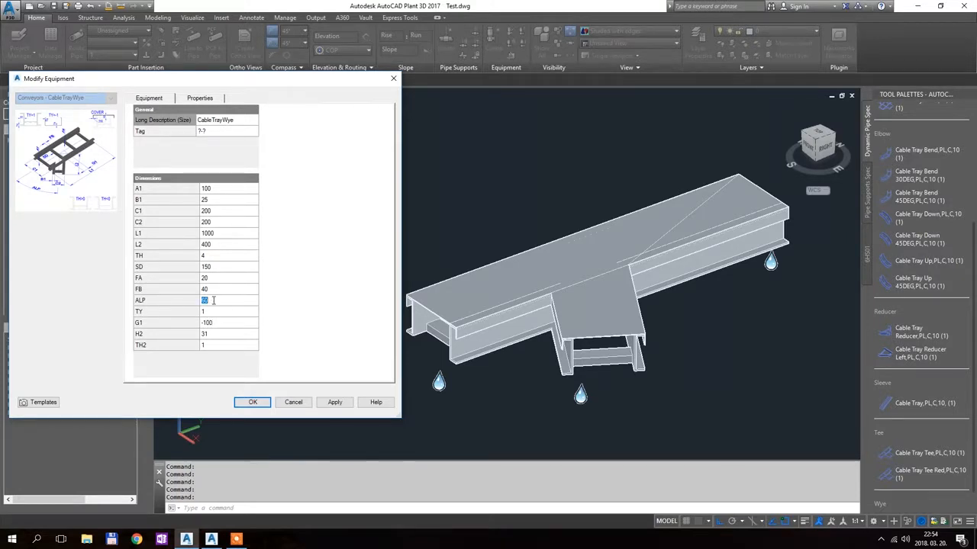
Step: Swing the wye's branch ALP angle through 30 and -30 to -45 and confirm
{"action": "type", "text": "30"}
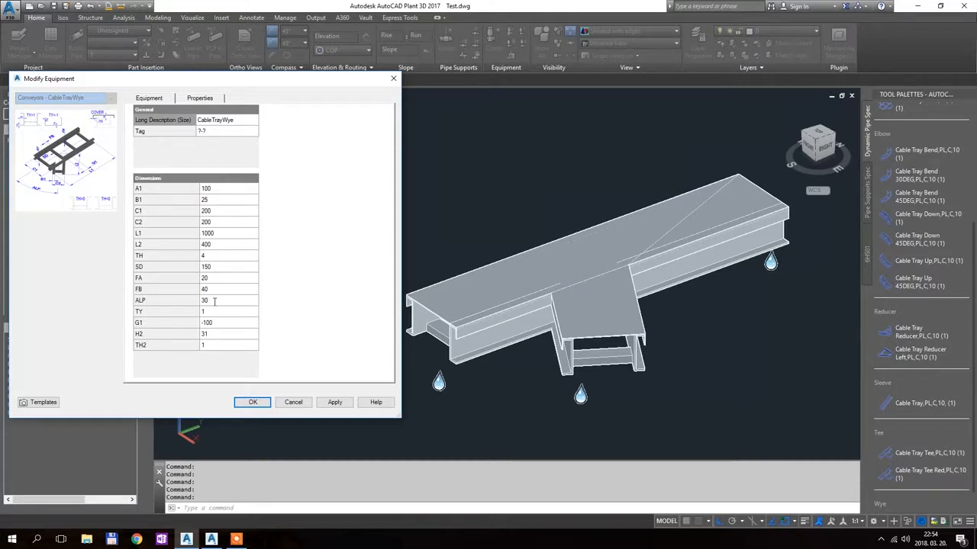
{"action": "type", "text": "-30"}
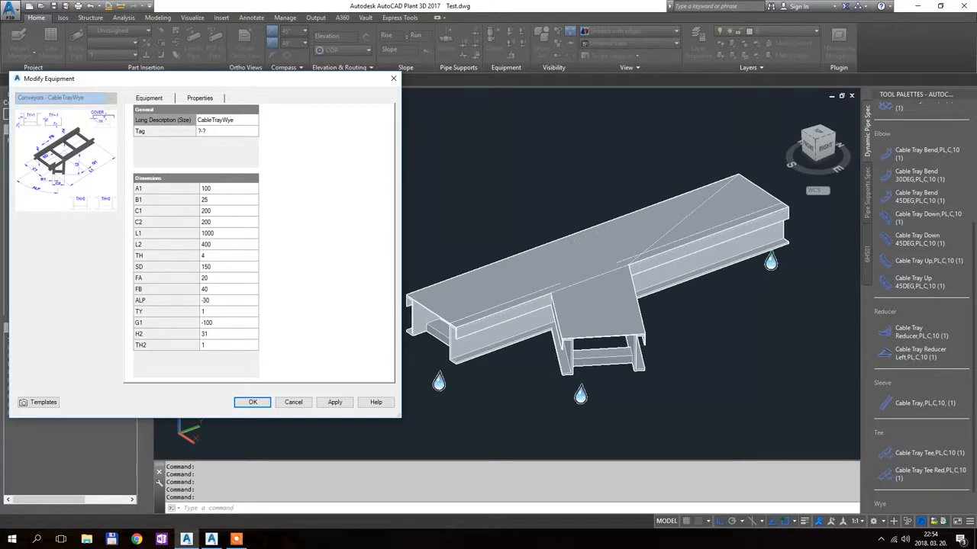
{"action": "type", "text": "-45"}
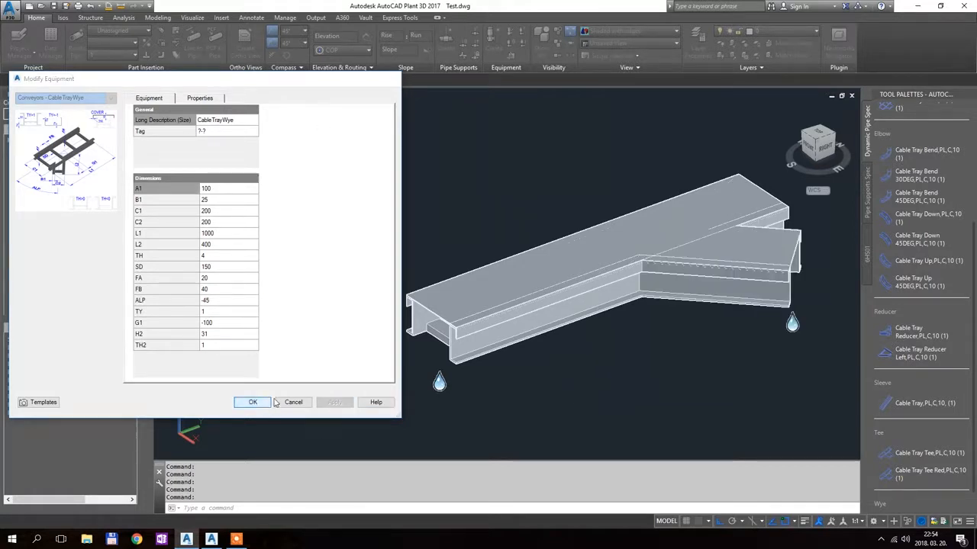
{"action": "left_click", "coordinate": [253, 403]}
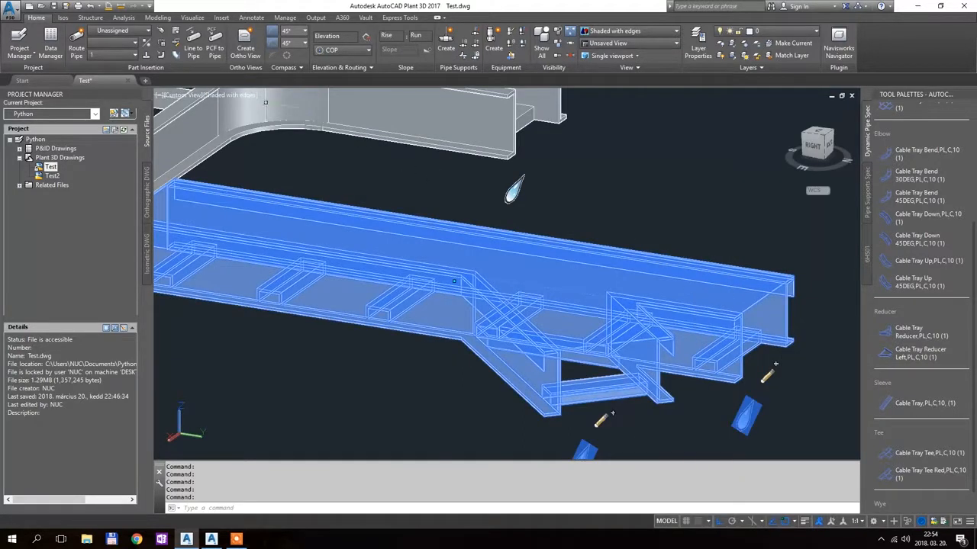
Step: Pick a different visual style for the covered wye from the viewport's style control
{"action": "left_click", "coordinate": [229, 95]}
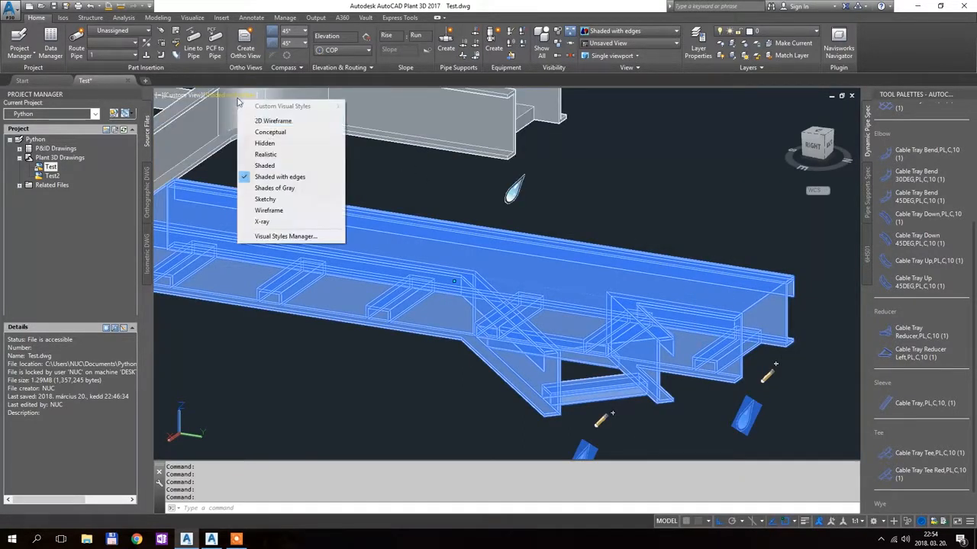
{"action": "left_click", "coordinate": [265, 164]}
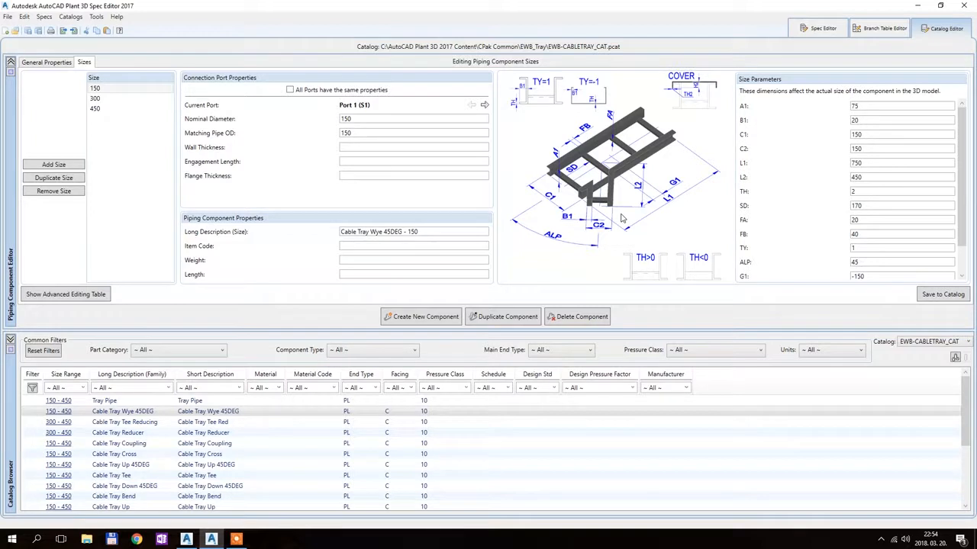
{"action": "mouse_move", "coordinate": [168, 461]}
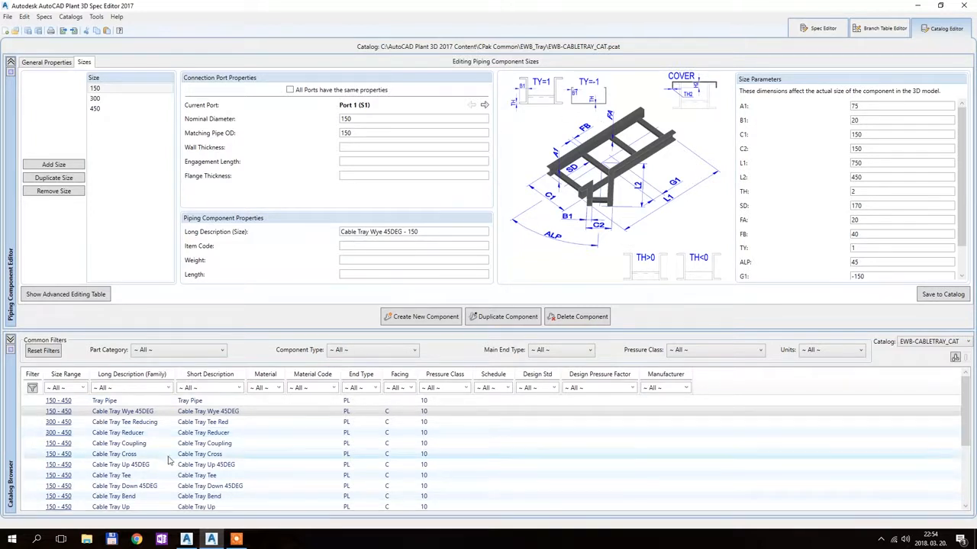
Step: Show the Cable Tray Coupling, then the 150×200 Reducer with its TH2 and H2 cover parameters
{"action": "left_click", "coordinate": [119, 442]}
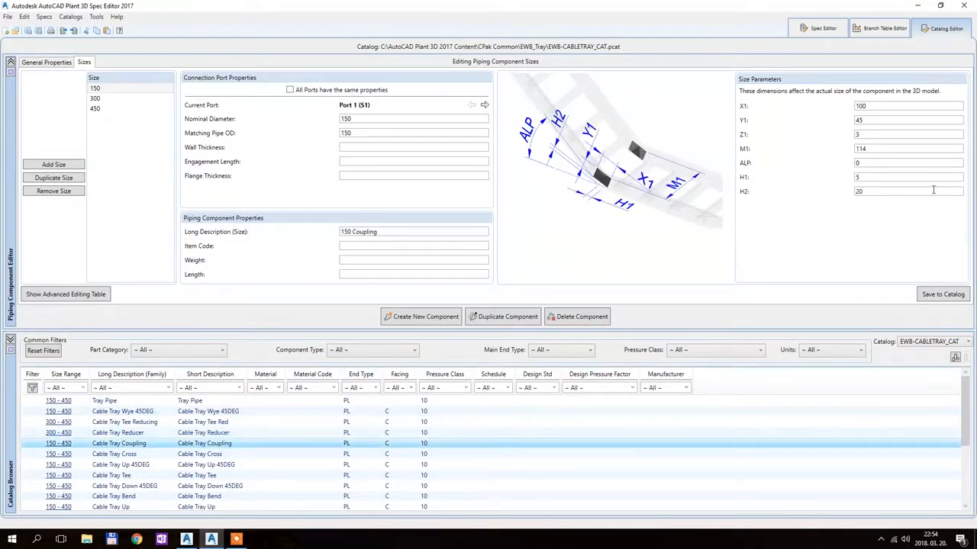
{"action": "left_click", "coordinate": [119, 434]}
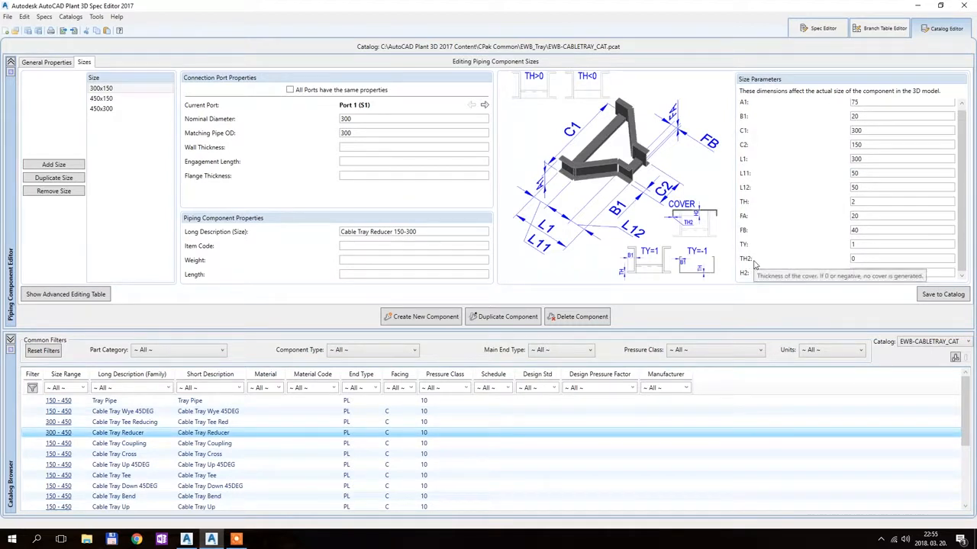
{"action": "mouse_move", "coordinate": [854, 256]}
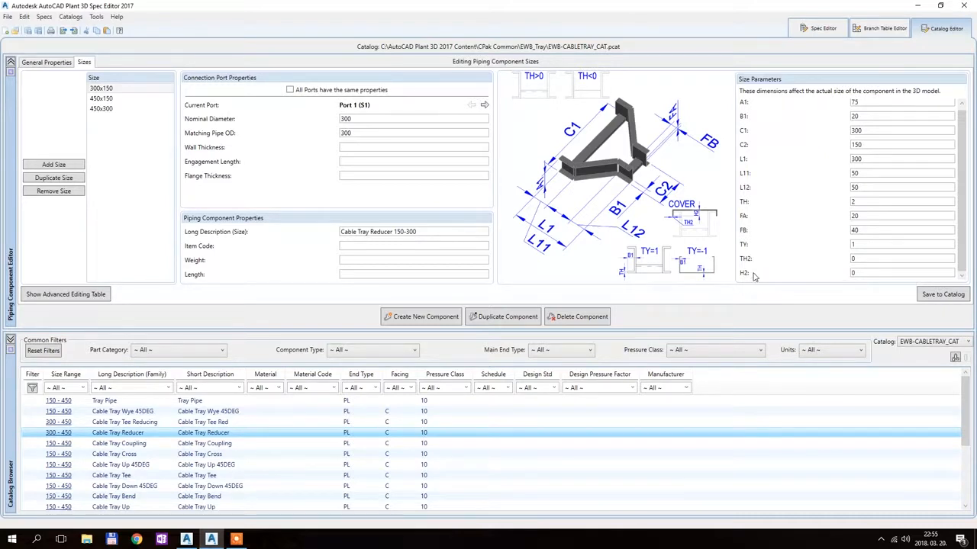
{"action": "mouse_move", "coordinate": [753, 265]}
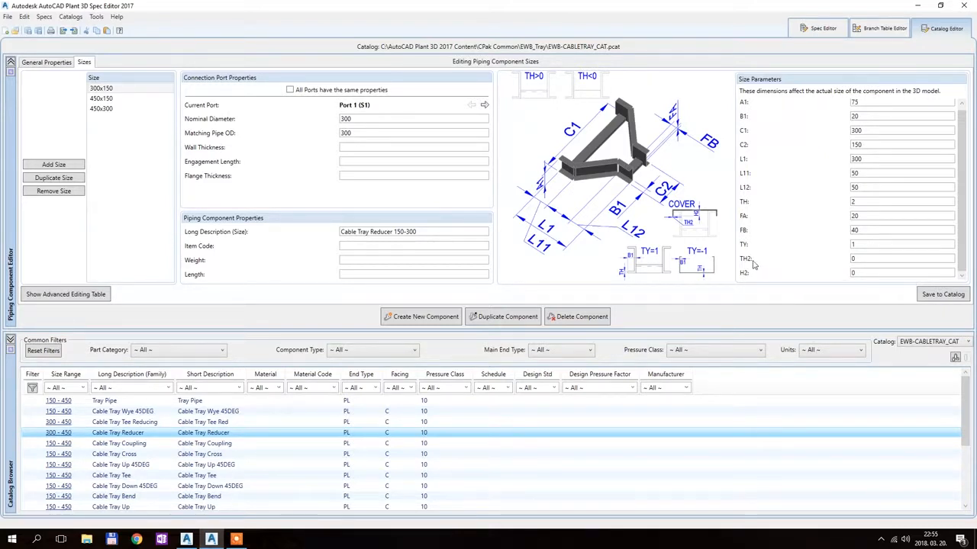
{"action": "mouse_move", "coordinate": [751, 262]}
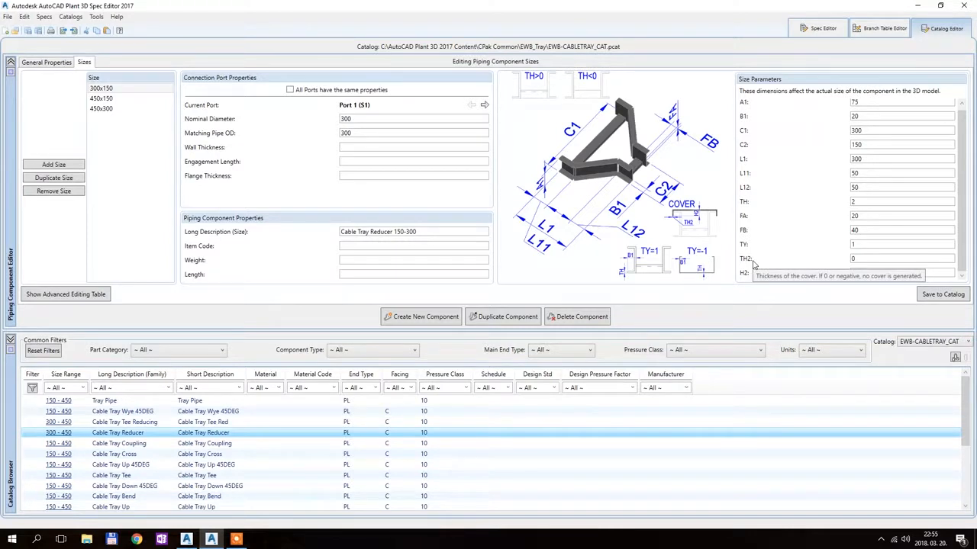
{"action": "mouse_move", "coordinate": [753, 273]}
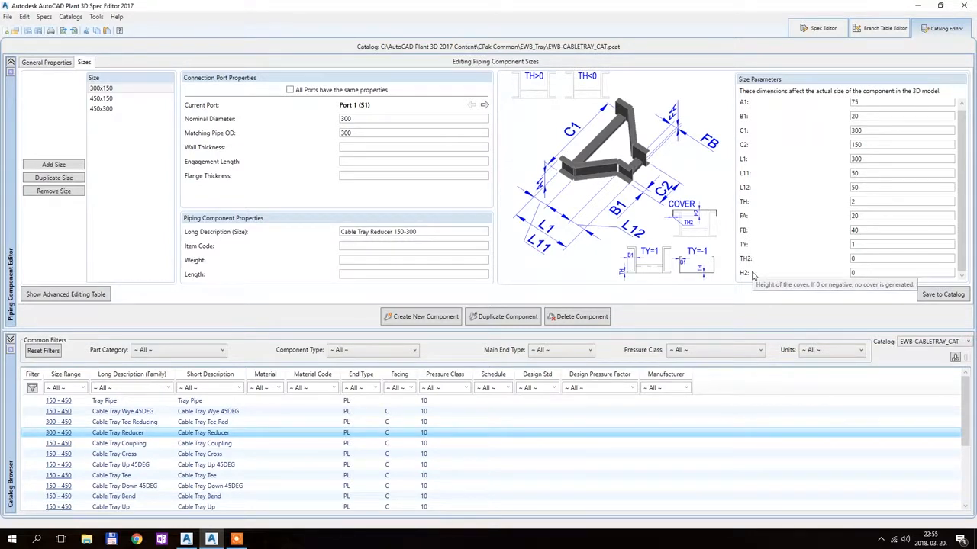